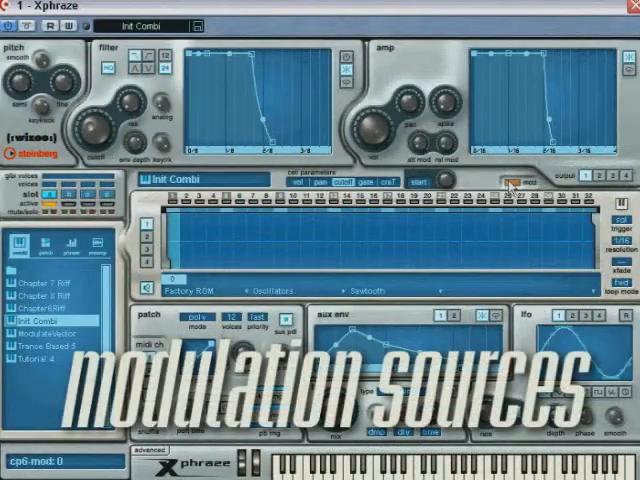
# Show the modulation sources page listing LFOs, envelopes, velocity and controllers for Init Combi
pyautogui.click(505, 180)
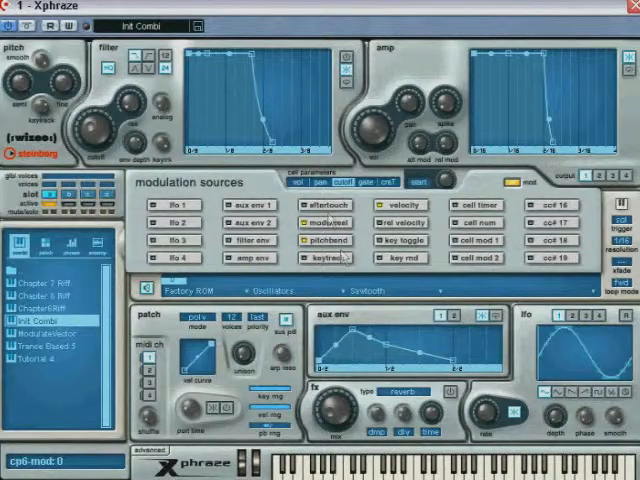
pyautogui.moveTo(551, 278)
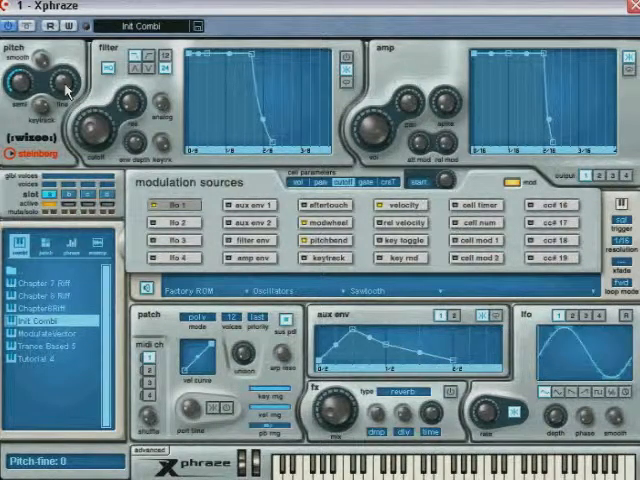
pyautogui.click(170, 205)
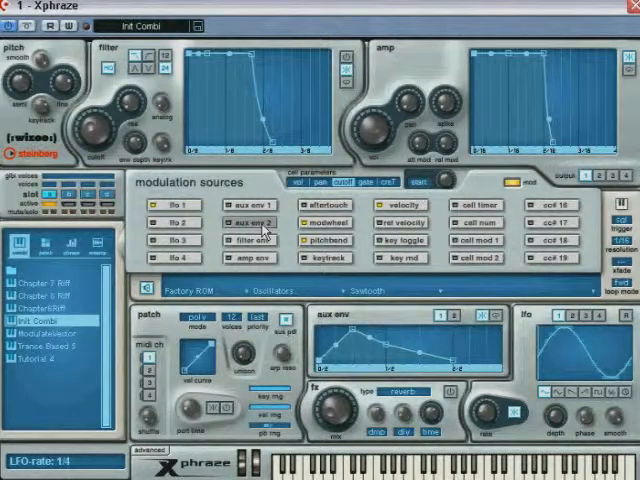
pyautogui.moveTo(400, 352)
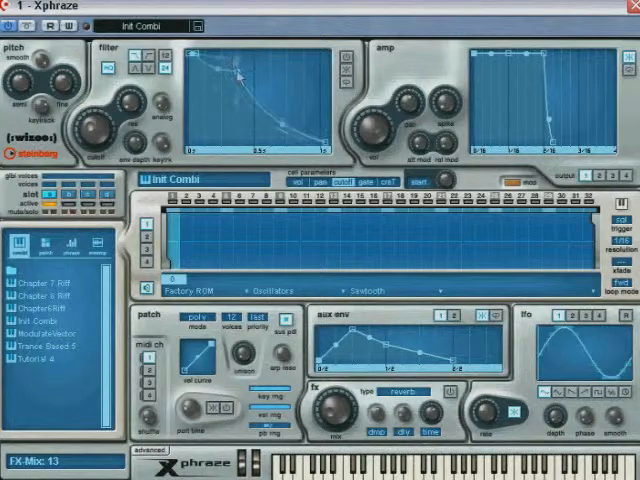
# Reshape the start of the filter envelope curve into a dip
pyautogui.moveTo(237, 73); pyautogui.dragTo(221, 78)
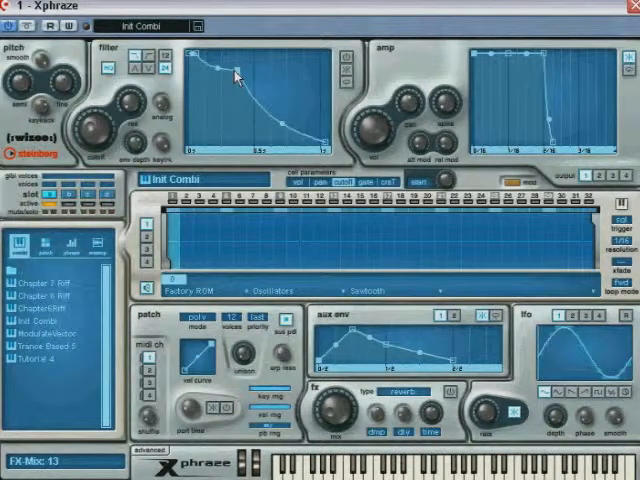
pyautogui.moveTo(233, 78)
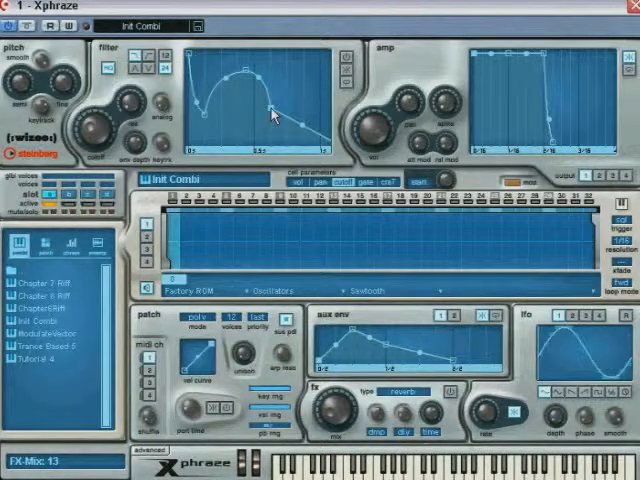
pyautogui.moveTo(262, 95)
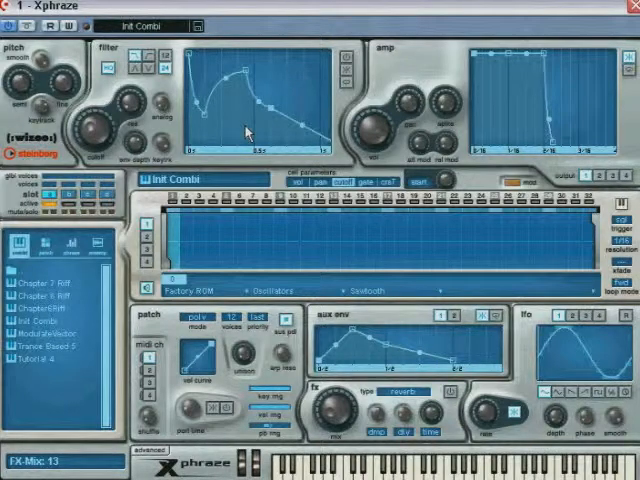
pyautogui.moveTo(305, 133)
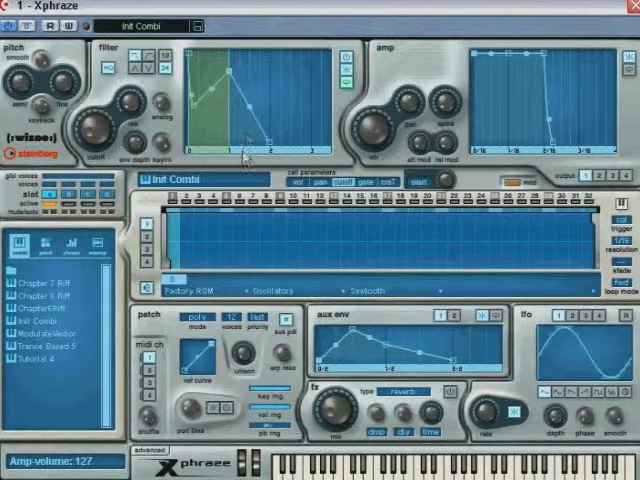
# Copy the filter envelope and bring up the amp envelope's paste options
pyautogui.rightClick(240, 158)
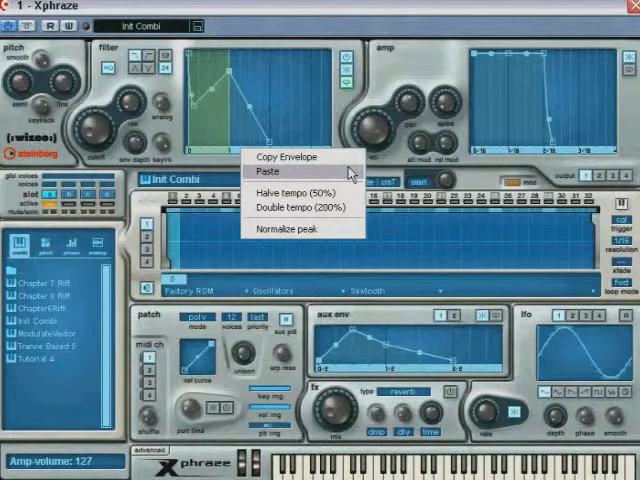
pyautogui.click(261, 172)
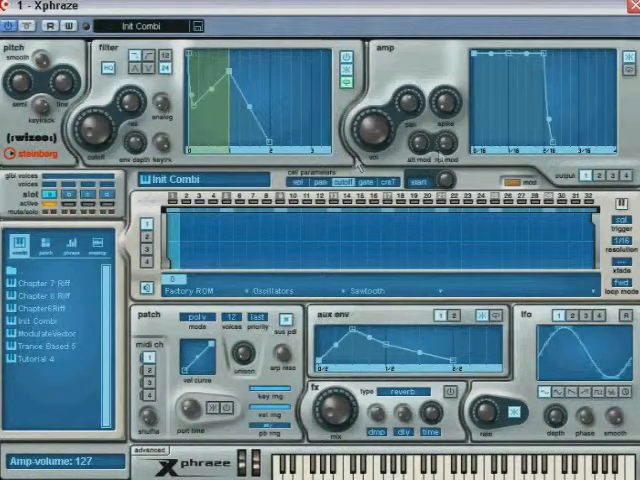
pyautogui.rightClick(520, 120)
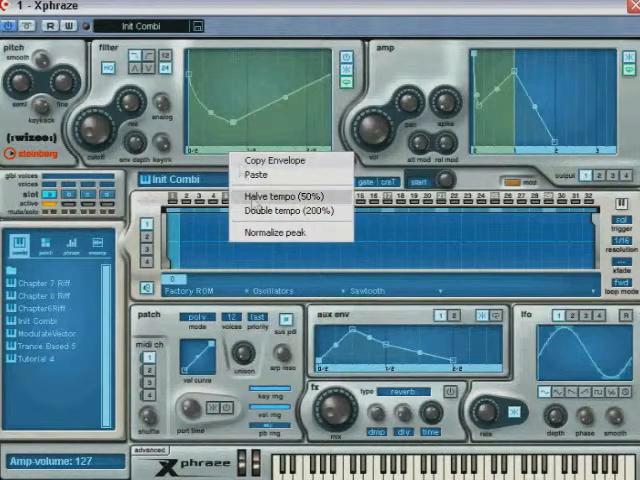
# Halve the filter envelope's tempo to 50%
pyautogui.click(288, 197)
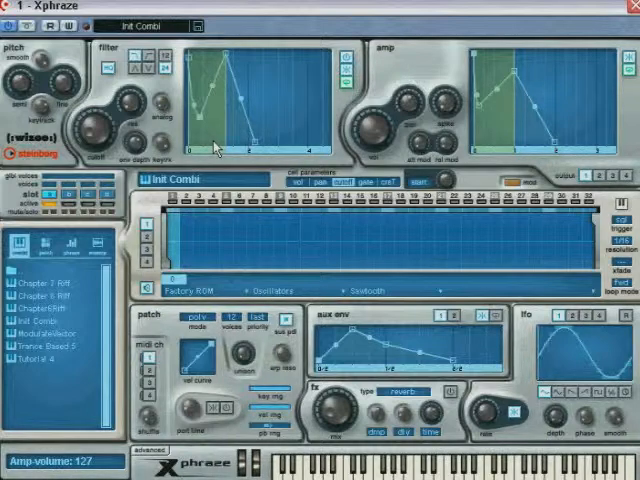
pyautogui.moveTo(325, 245)
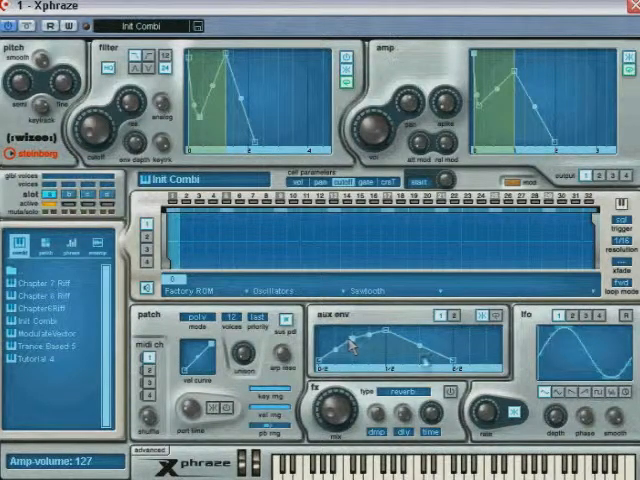
# Bend an aux envelope segment into a smoother curved arch
pyautogui.moveTo(360, 355); pyautogui.dragTo(420, 325)
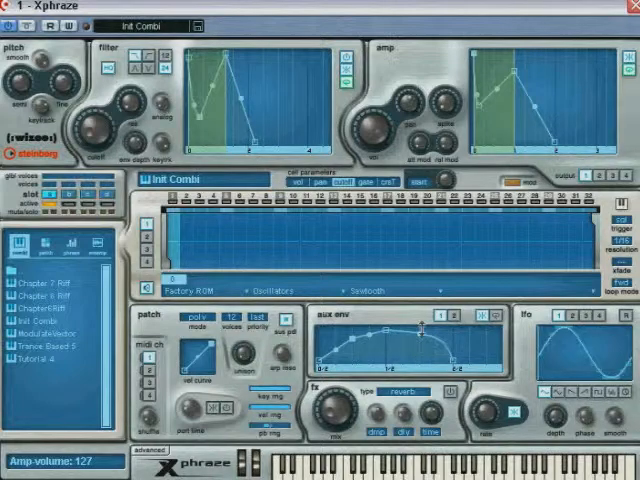